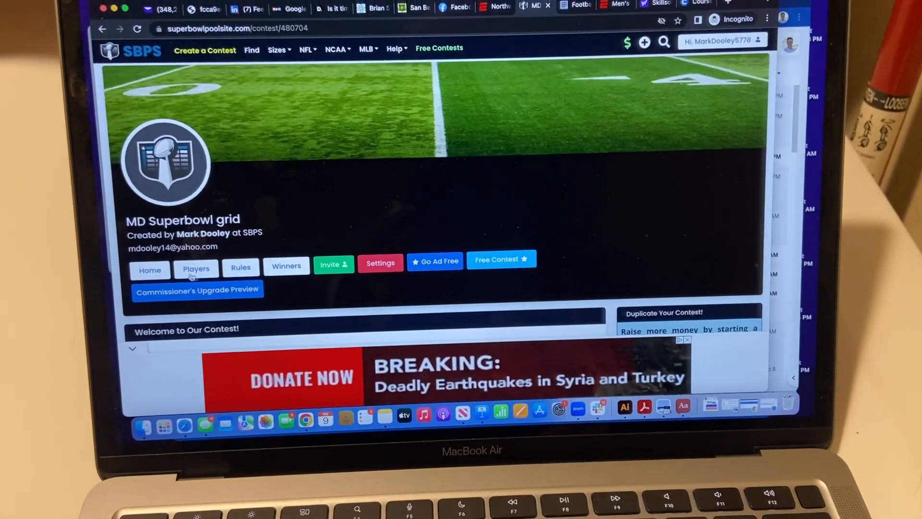
Go to the contest's Settings, The Numbers tab, and its Numbers Management table.
scroll("down", 3)
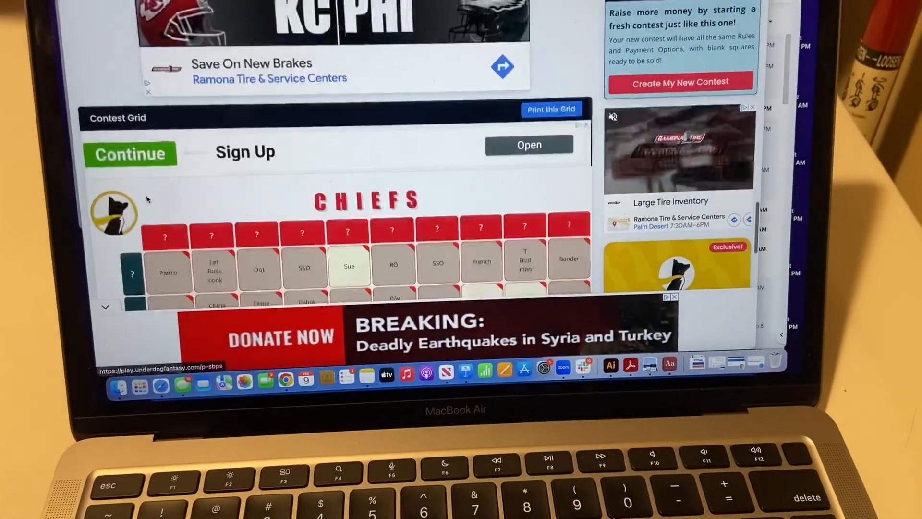
scroll("down", 3)
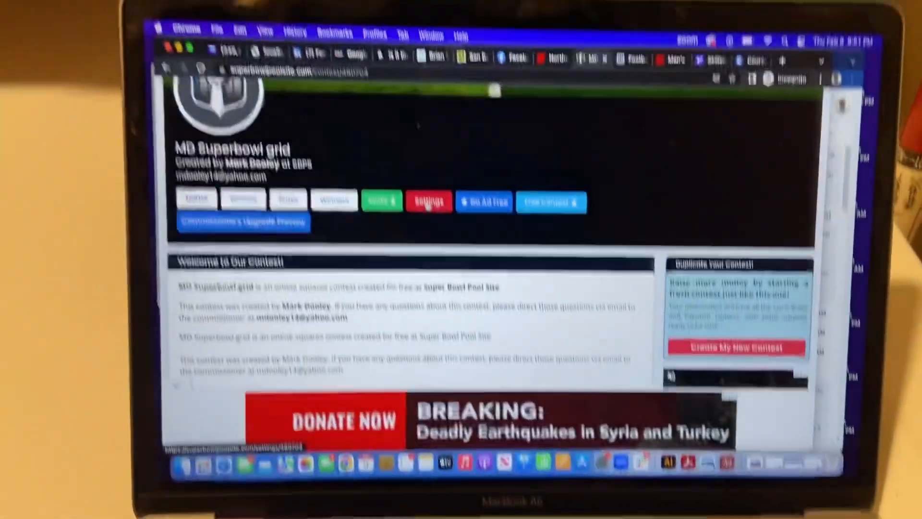
left_click(428, 202)
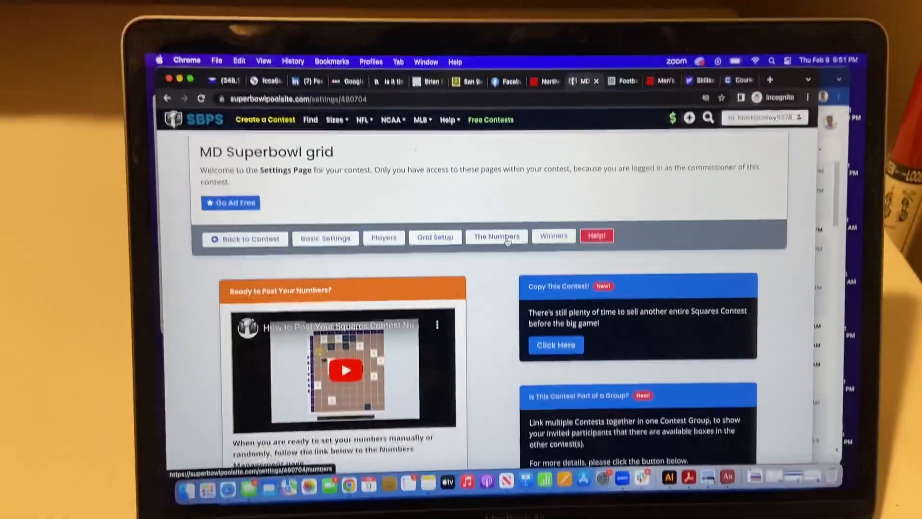
left_click(496, 236)
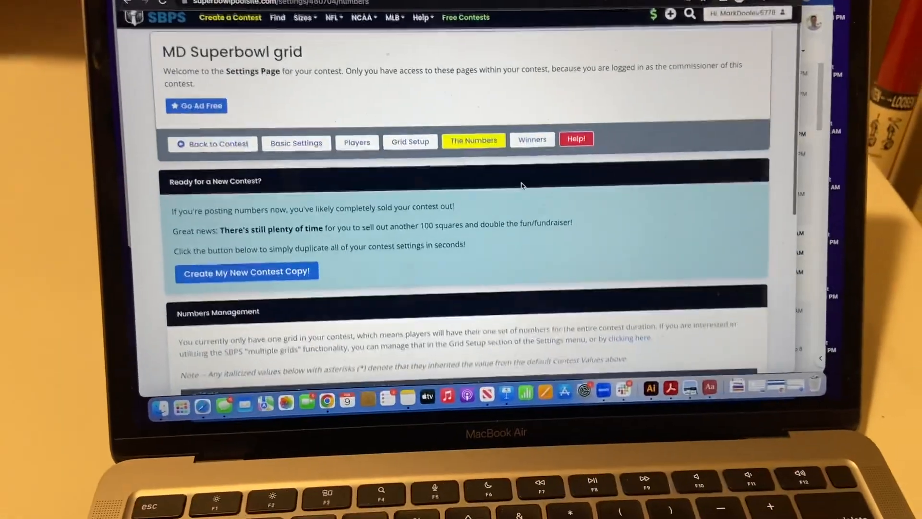
scroll("down", 3)
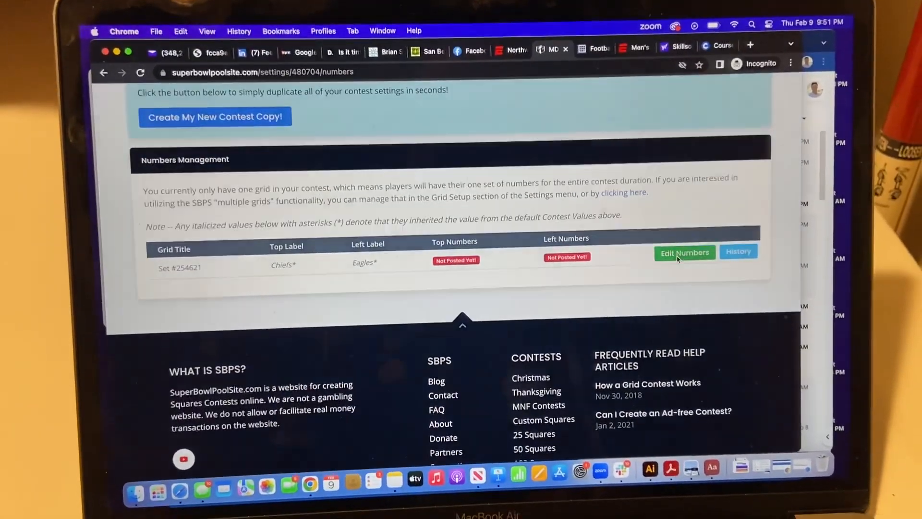
Post the grid's Chiefs and Eagles numbers via Edit Numbers.
left_click(684, 252)
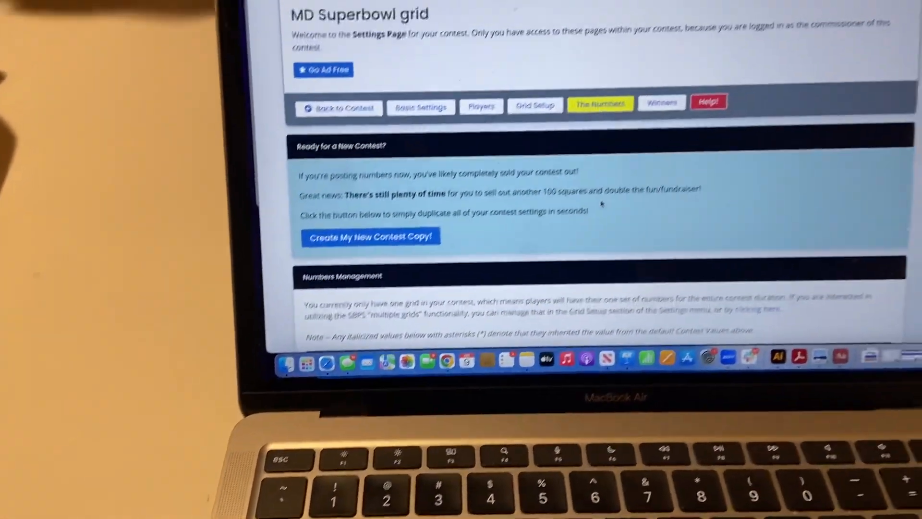
scroll("down", 3)
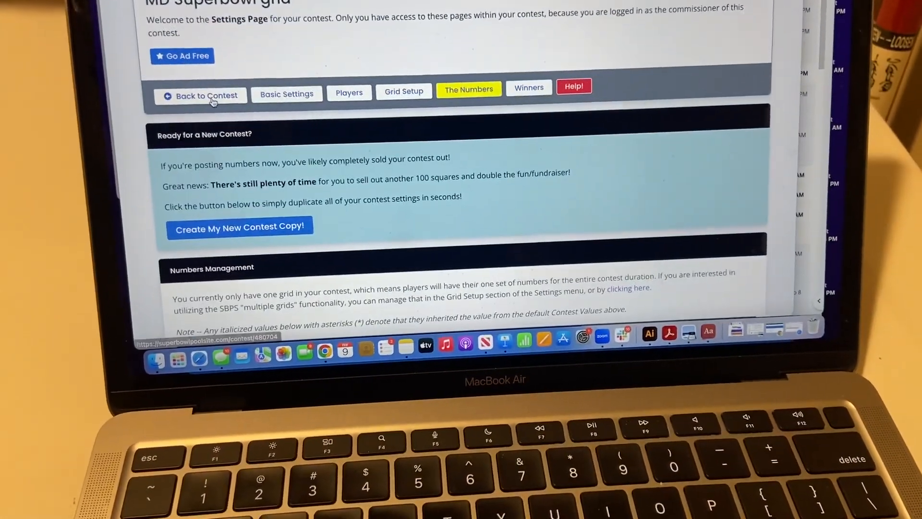
Go back to the contest page and scroll to the grid's posted Eagles numbers.
left_click(206, 95)
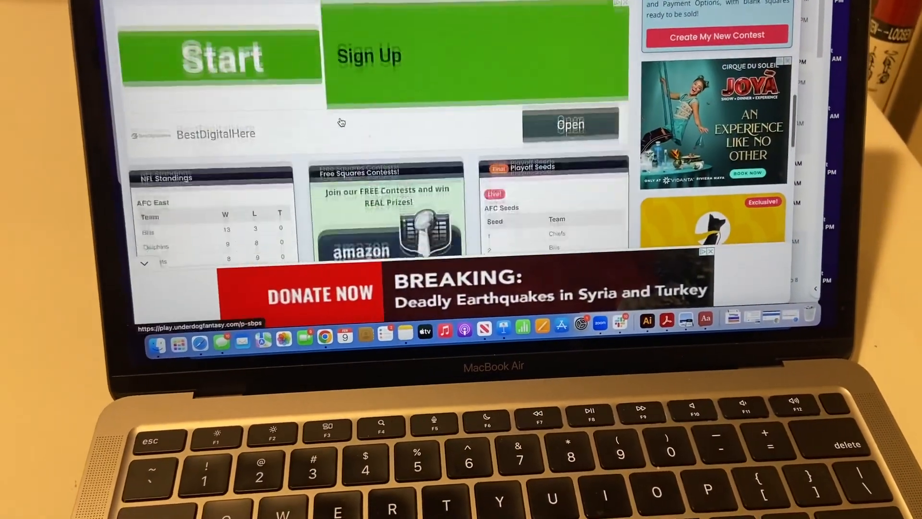
scroll("down", 3)
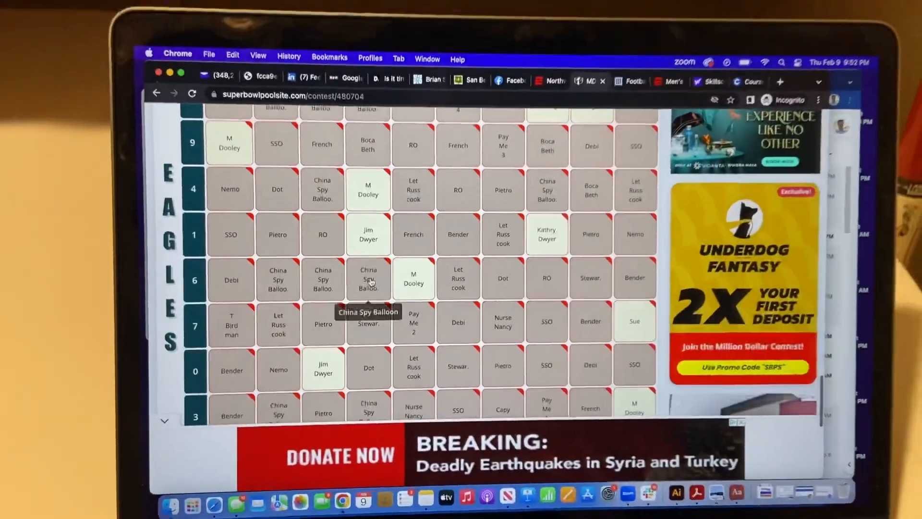
scroll("down", 3)
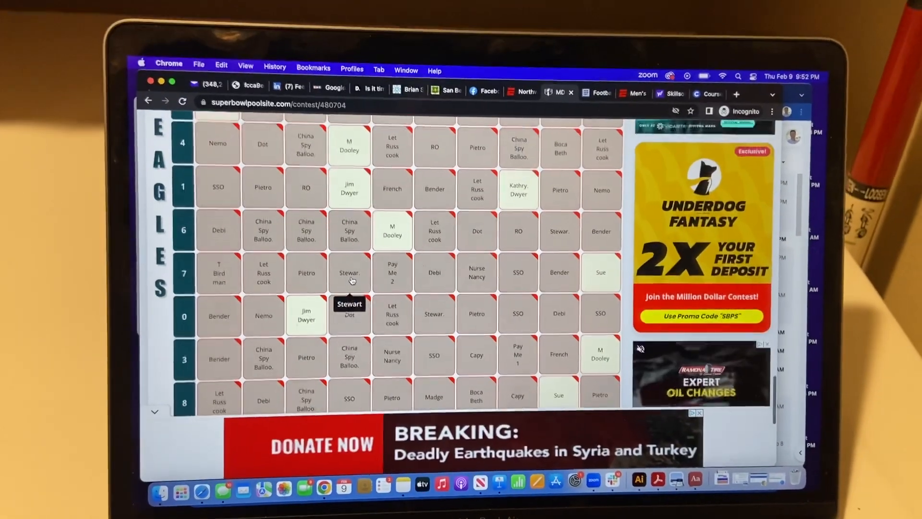